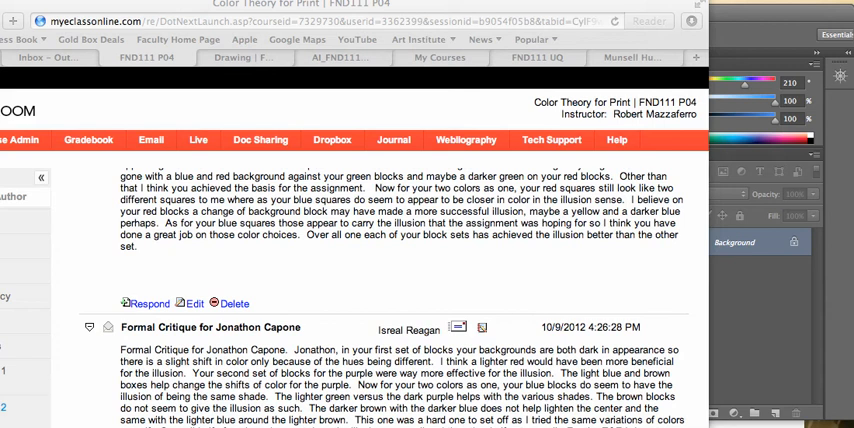
- Scroll down the eCollege discussion thread to read the formal critiques
scroll("down", 3)
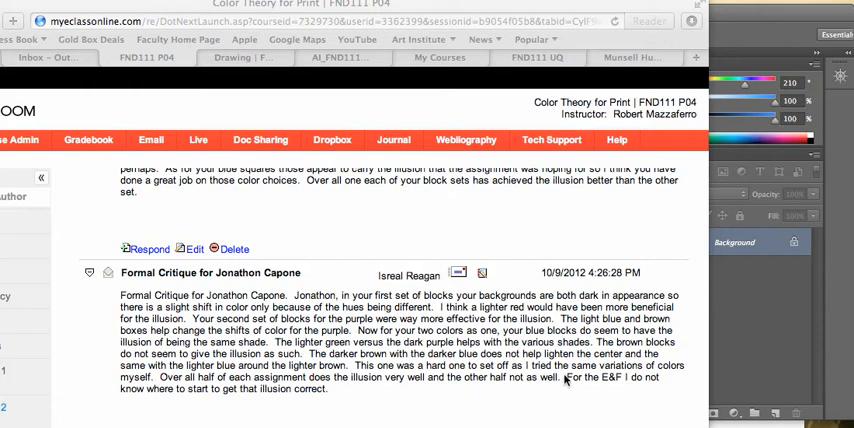
mouse_move(490, 400)
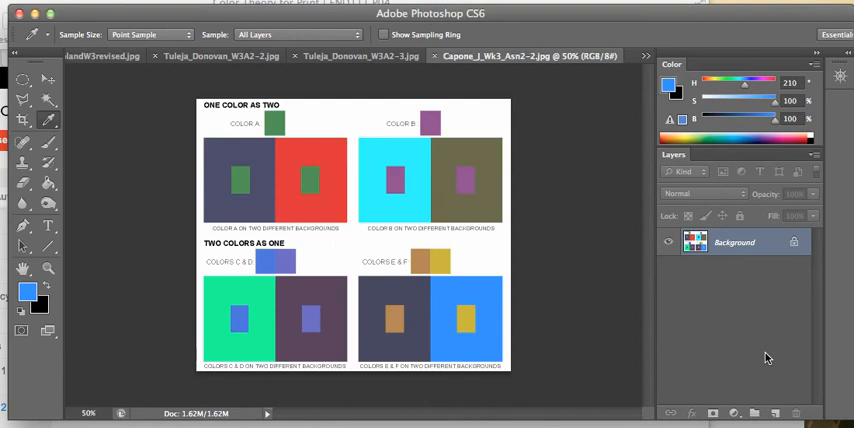
- Switch to the Rectangular Marquee tool to select the Colors E & F block
left_click(24, 79)
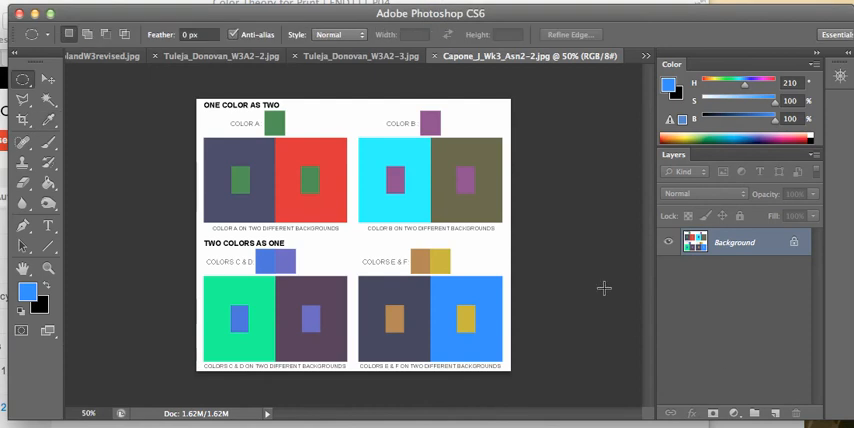
mouse_move(508, 231)
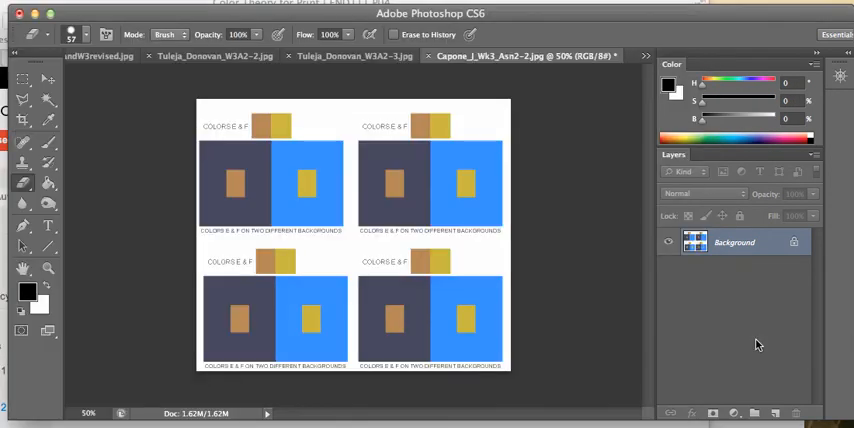
mouse_move(398, 338)
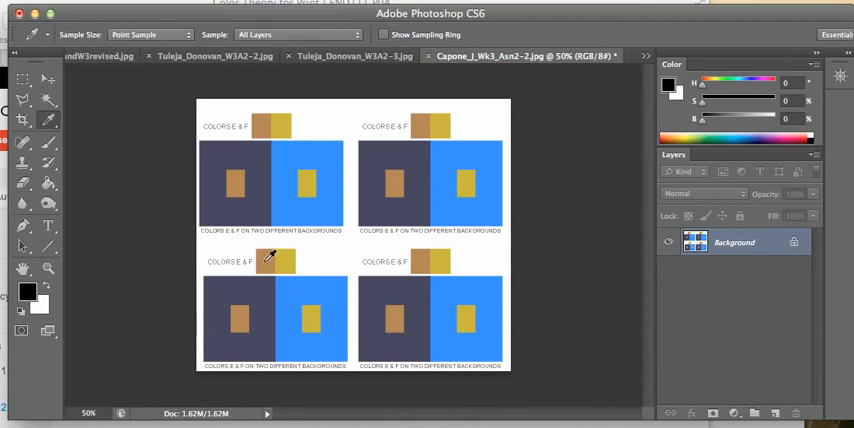
- Eyedropper-sample yellow F, brown E, then F again
left_click(278, 261)
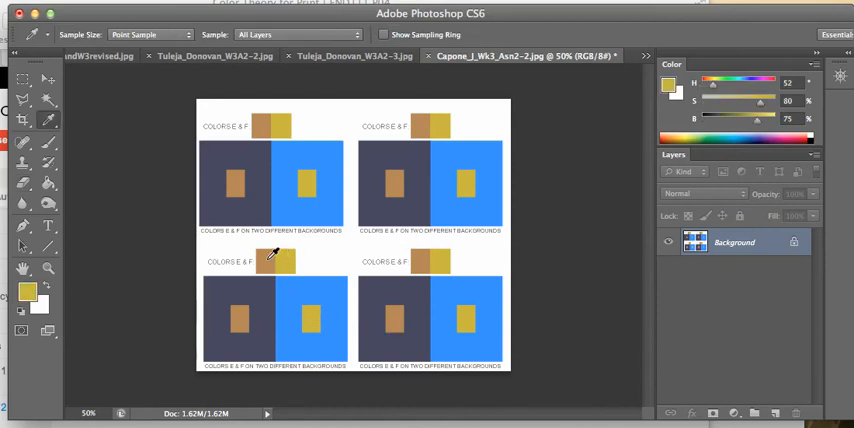
left_click(268, 258)
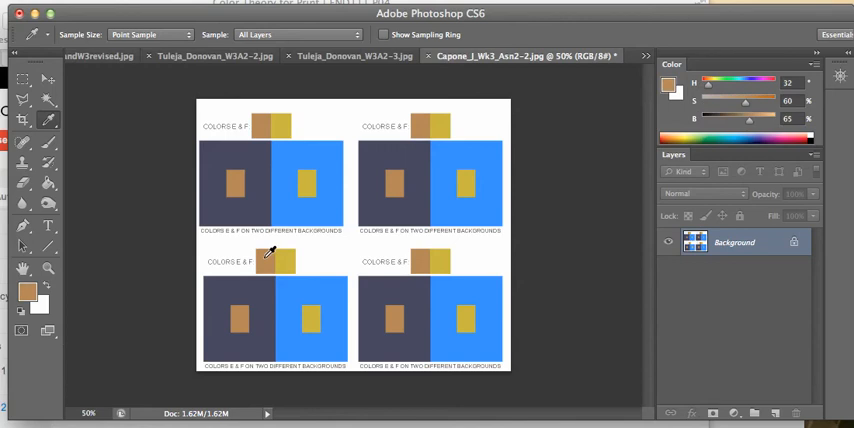
left_click(282, 261)
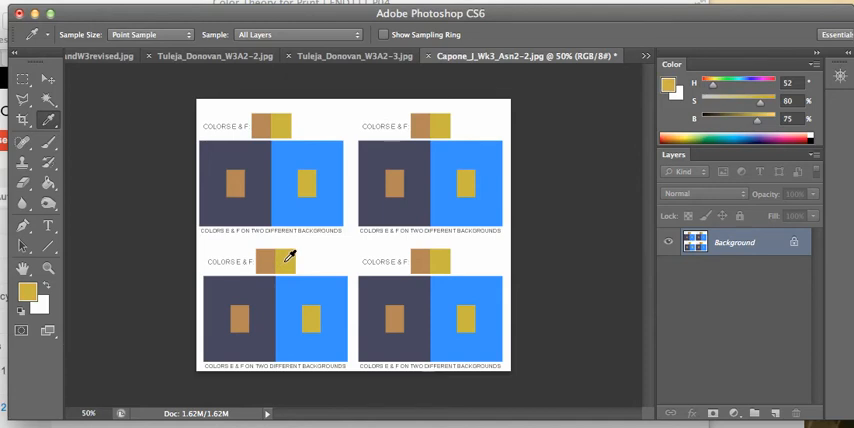
- Compare E and F gray values with Grayscale Slider, then return to HSB Sliders
left_click(285, 255)
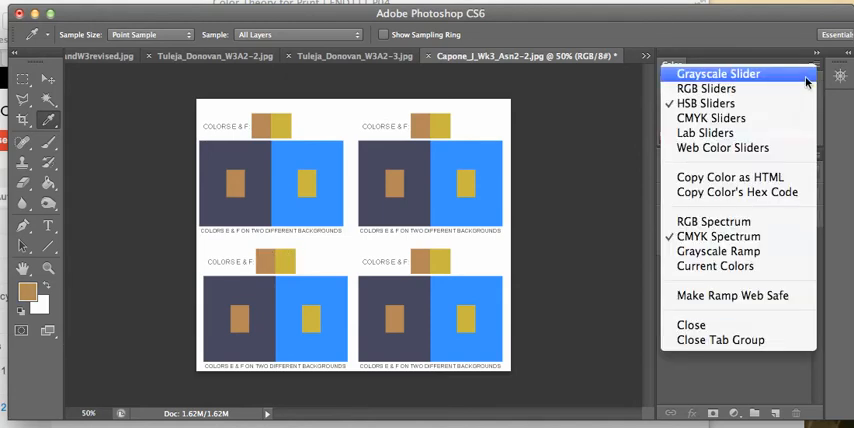
left_click(718, 73)
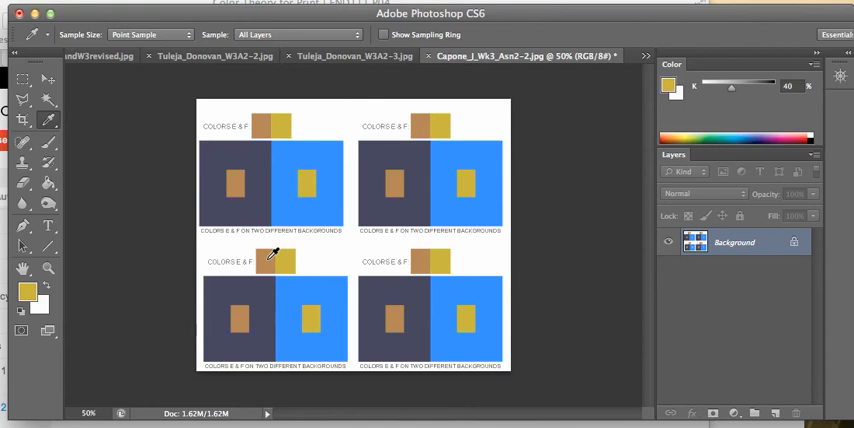
left_click(283, 256)
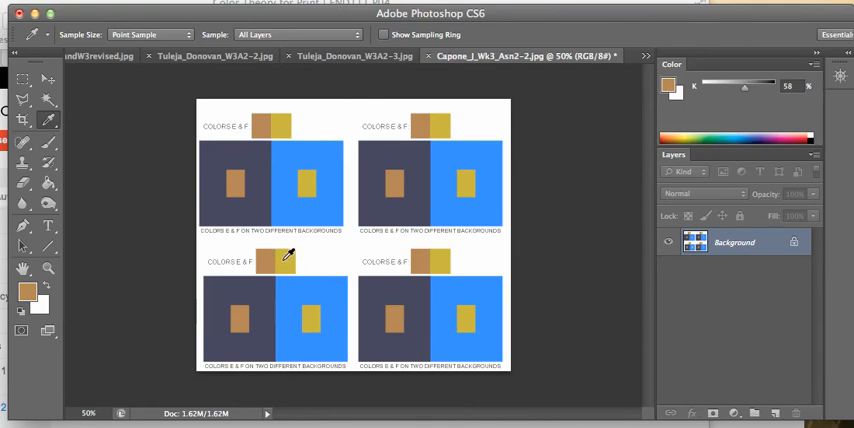
left_click(288, 255)
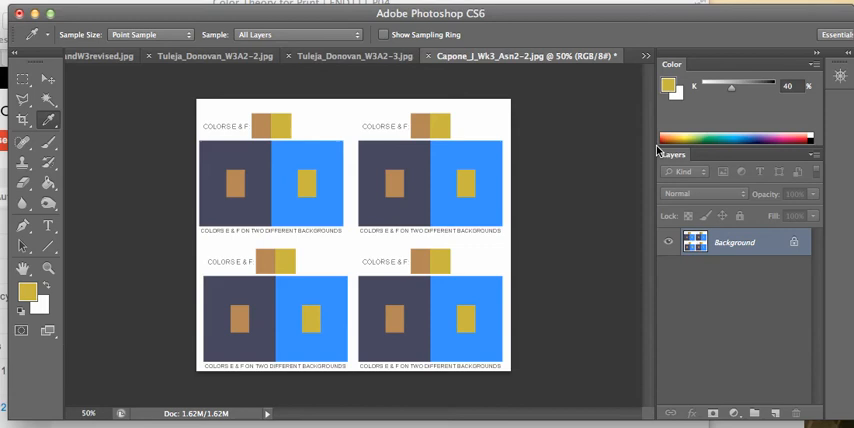
left_click(840, 76)
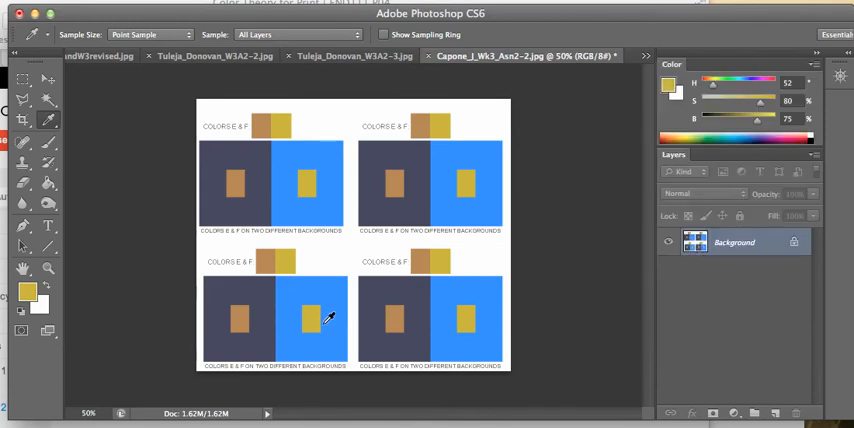
mouse_move(293, 258)
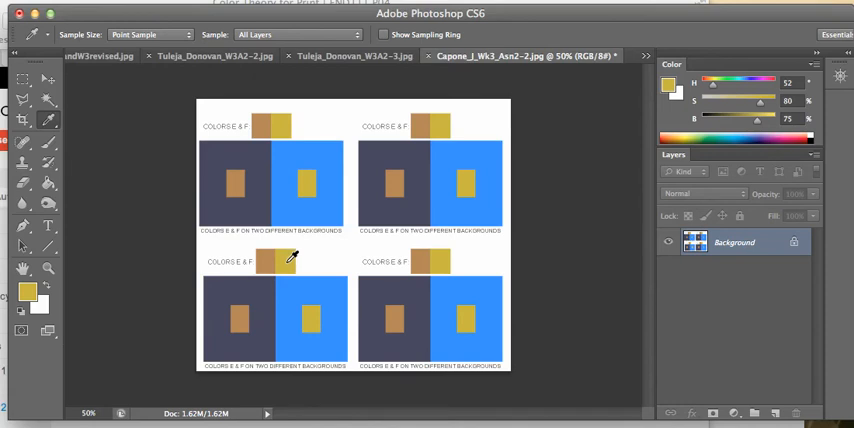
mouse_move(307, 285)
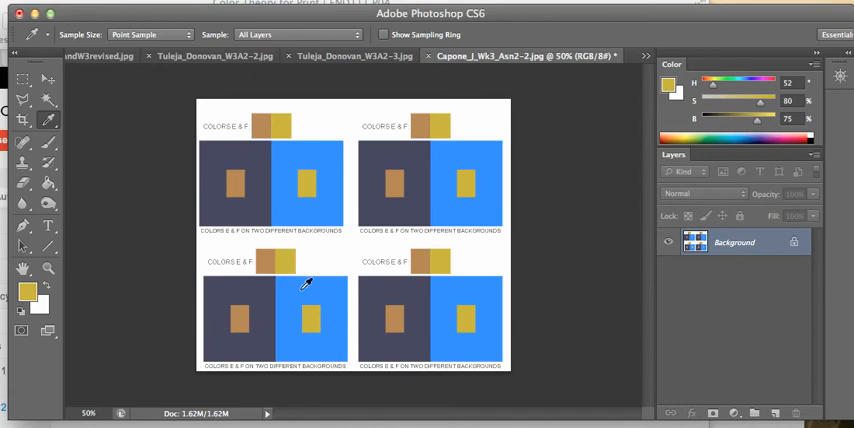
mouse_move(818, 77)
type("120")
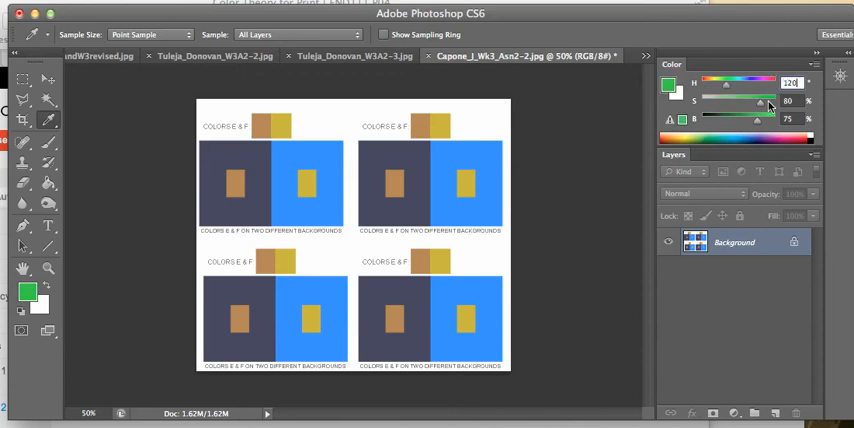
- Fill the lower-left blue background with 120/100/100 green and compare F's gray value (40% vs 17%)
left_click_drag(757, 101, 775, 101)
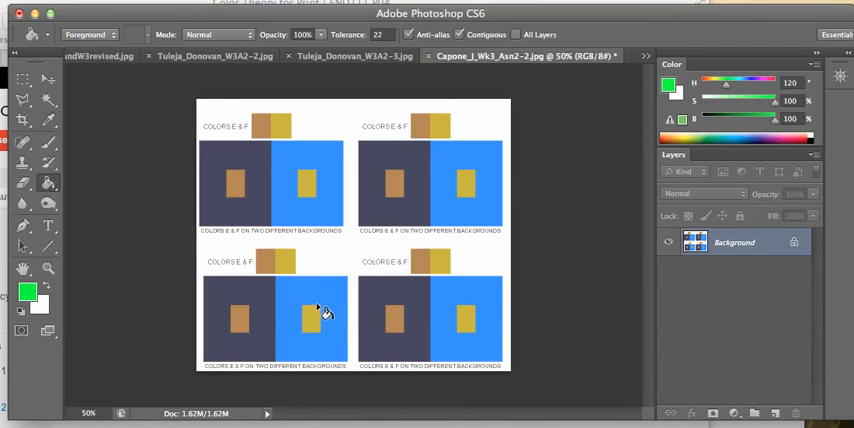
left_click(318, 318)
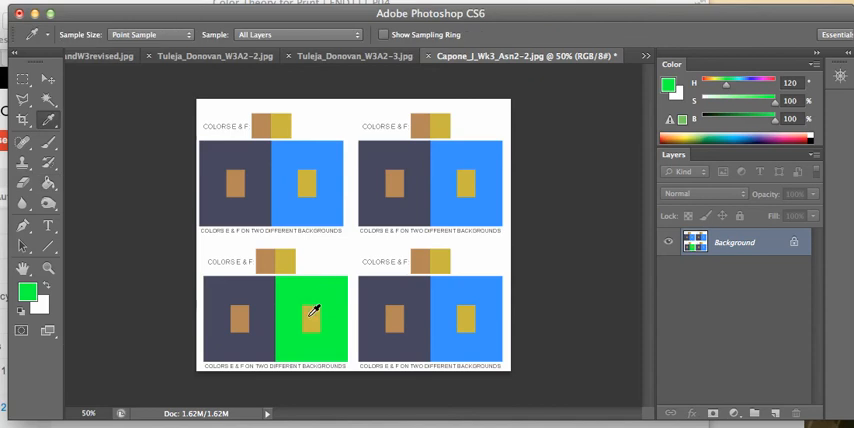
left_click(316, 315)
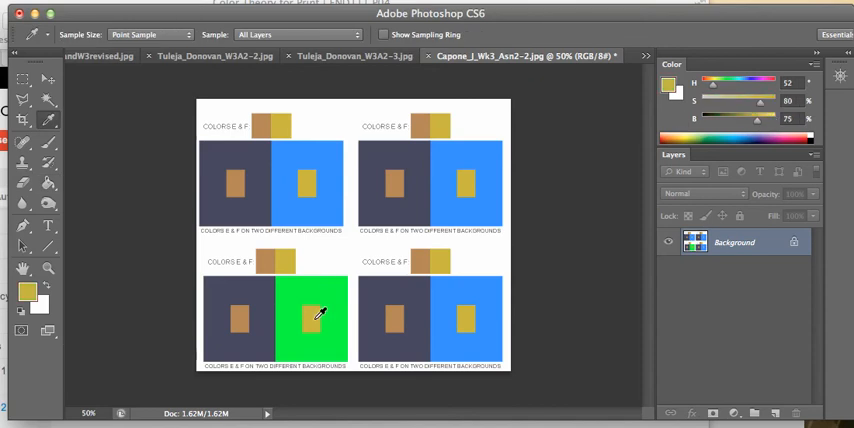
mouse_move(528, 183)
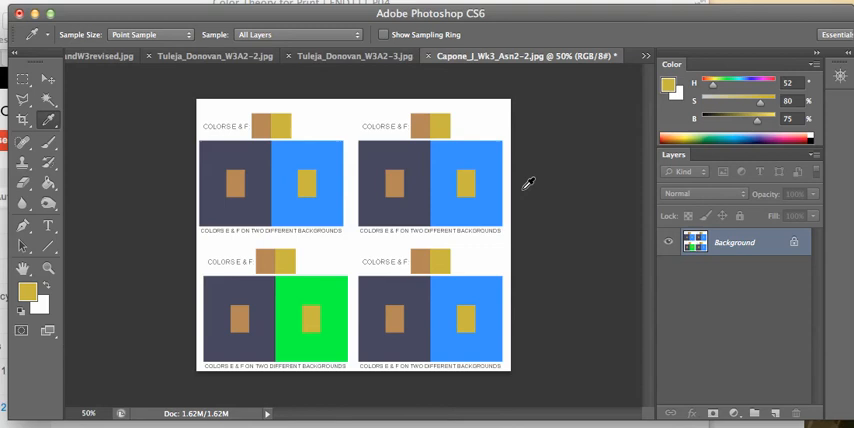
left_click(840, 50)
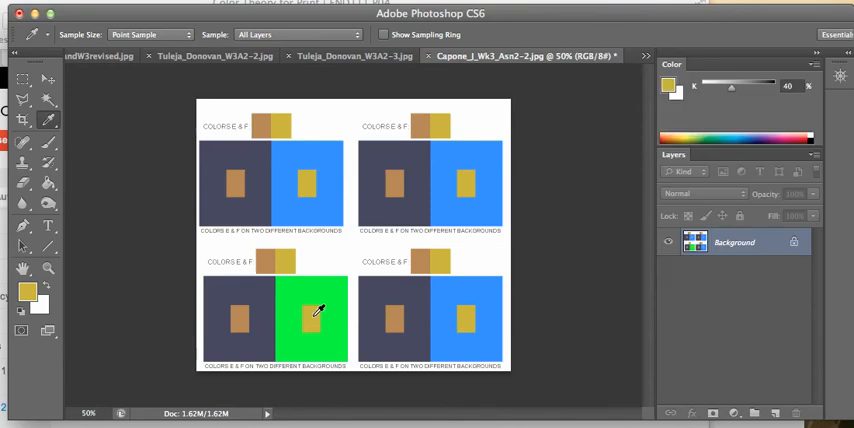
left_click(320, 312)
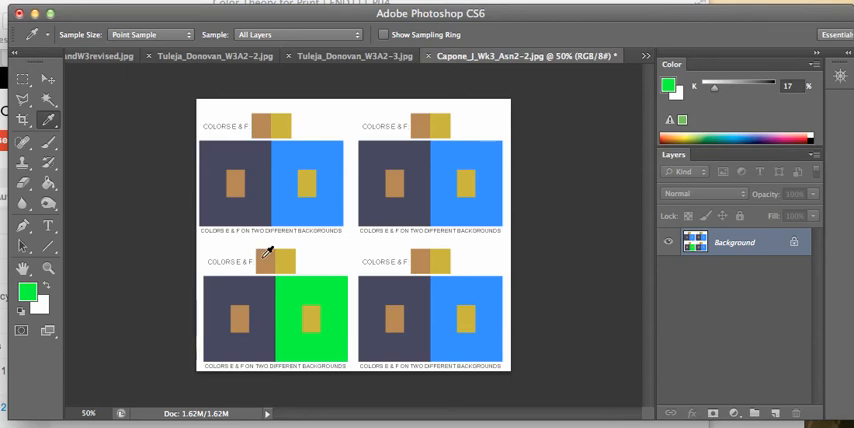
- Sample brown E against the red background and read its 58% gray value
left_click(278, 260)
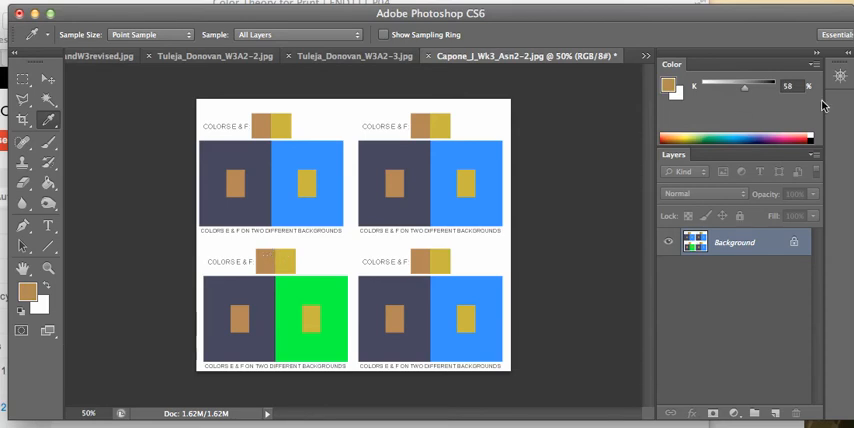
left_click(839, 77)
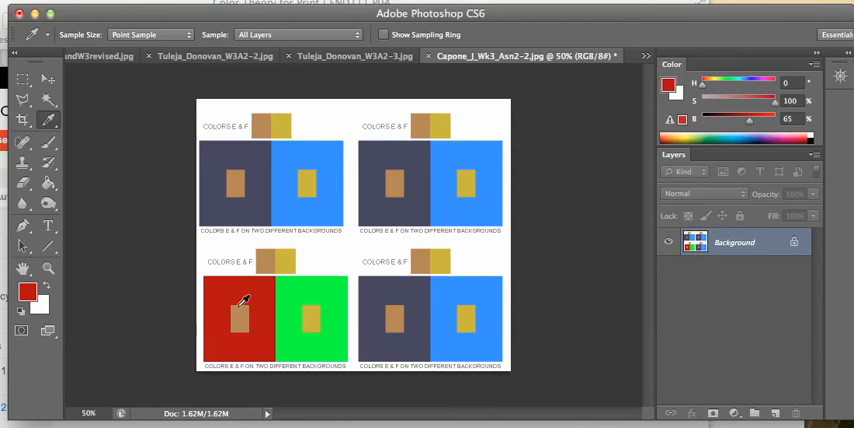
left_click(241, 307)
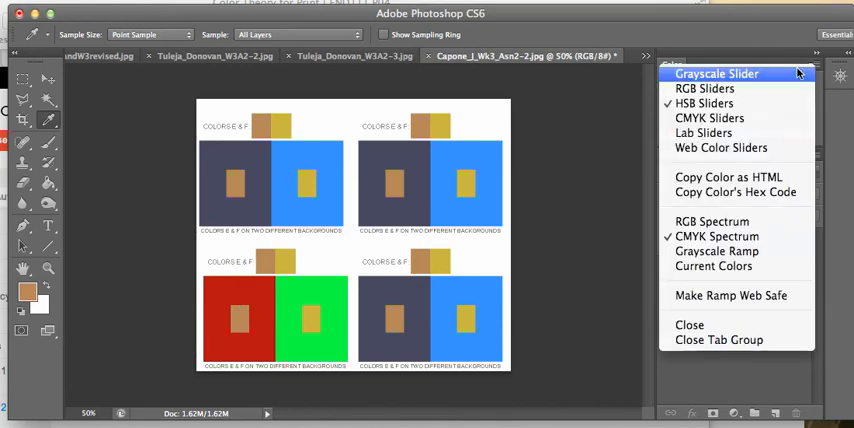
left_click(716, 73)
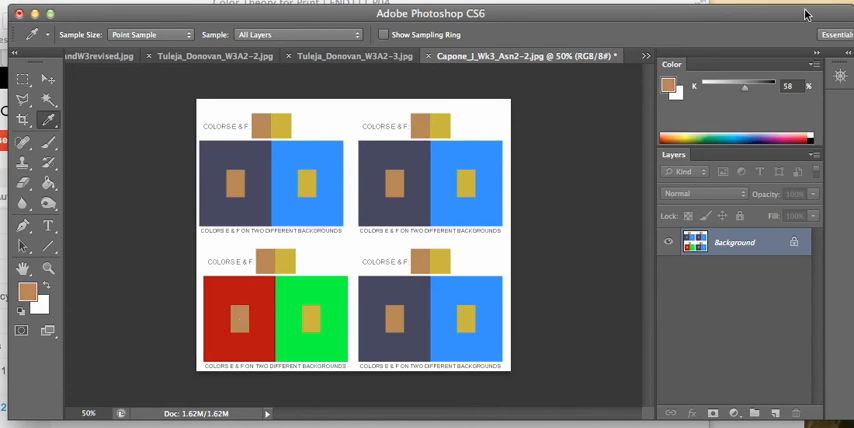
left_click(839, 76)
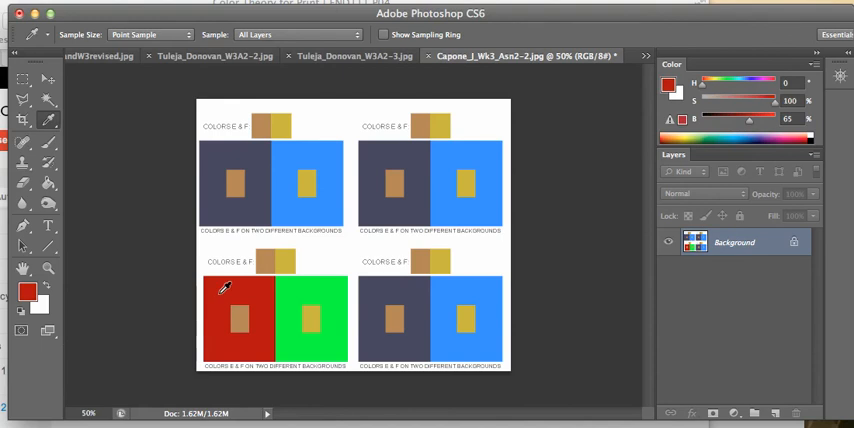
- Sample the bright red and tone it down to 0/51/45 HSB
left_click(247, 300)
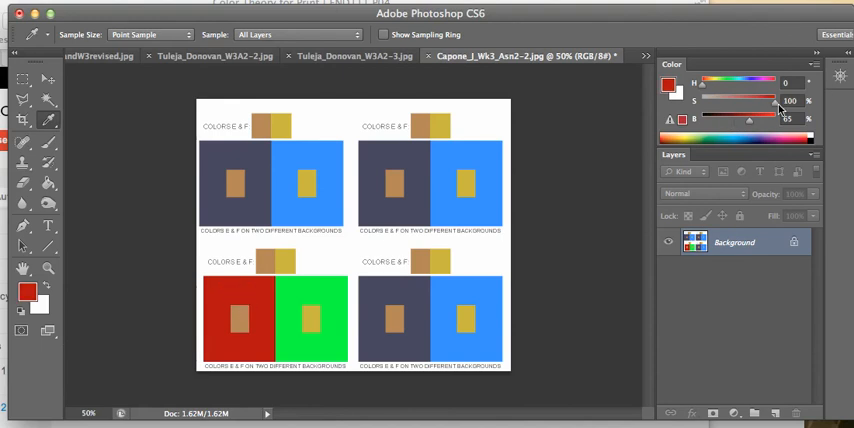
left_click_drag(775, 100, 745, 106)
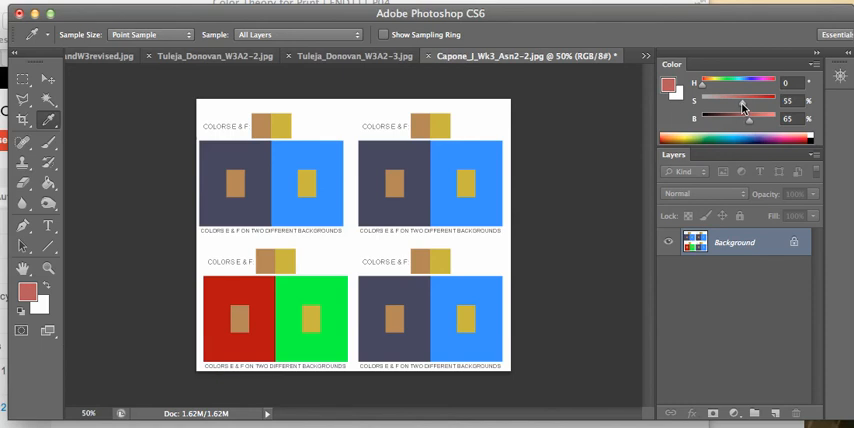
left_click_drag(745, 100, 740, 100)
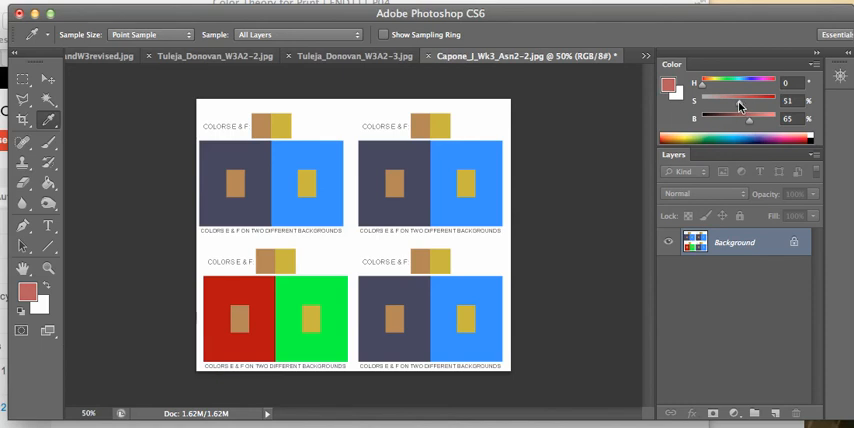
left_click_drag(748, 118, 735, 118)
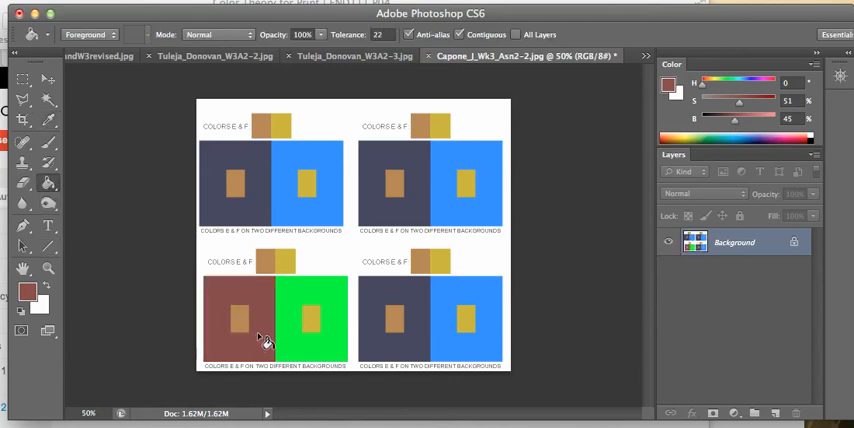
mouse_move(252, 353)
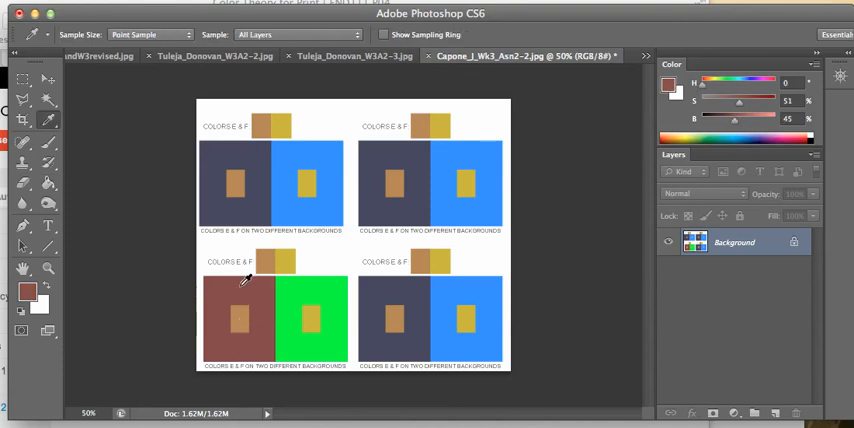
mouse_move(399, 239)
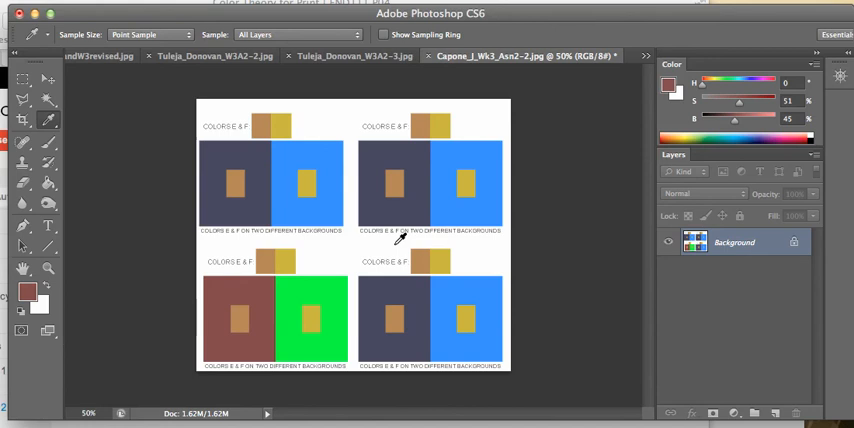
mouse_move(473, 175)
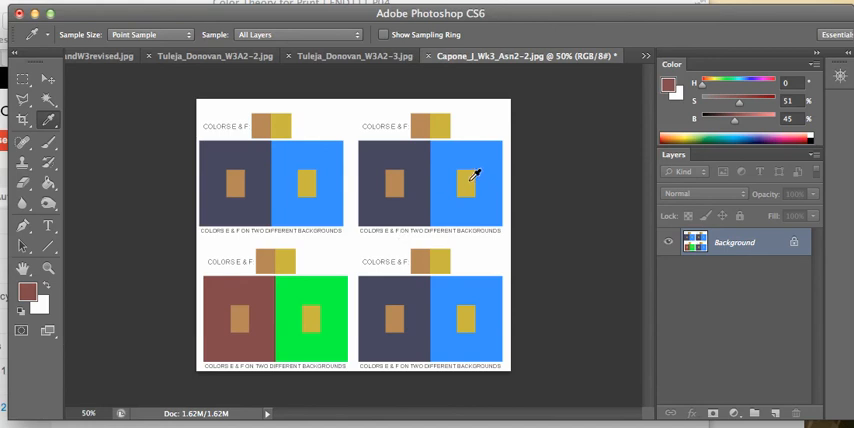
mouse_move(475, 168)
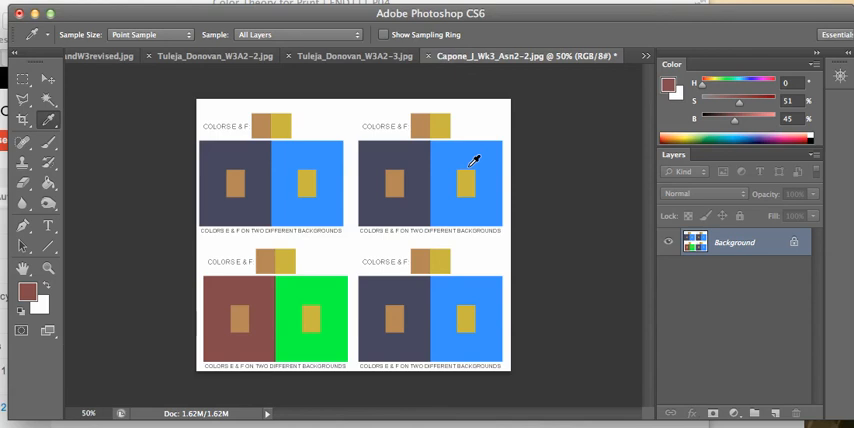
mouse_move(765, 92)
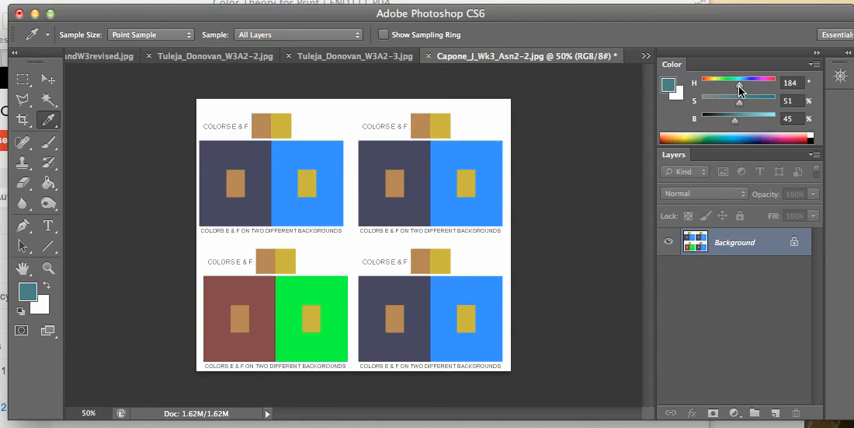
- Push the cyan to full saturation and brightness (184/100/100 HSB)
left_click_drag(745, 101, 790, 101)
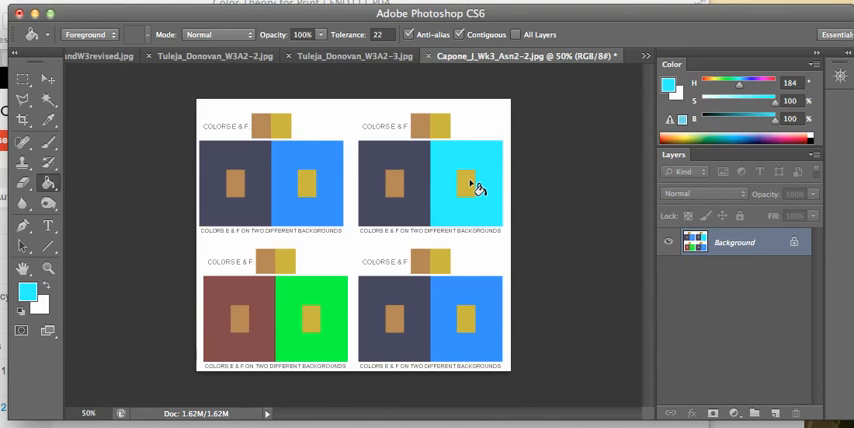
mouse_move(402, 191)
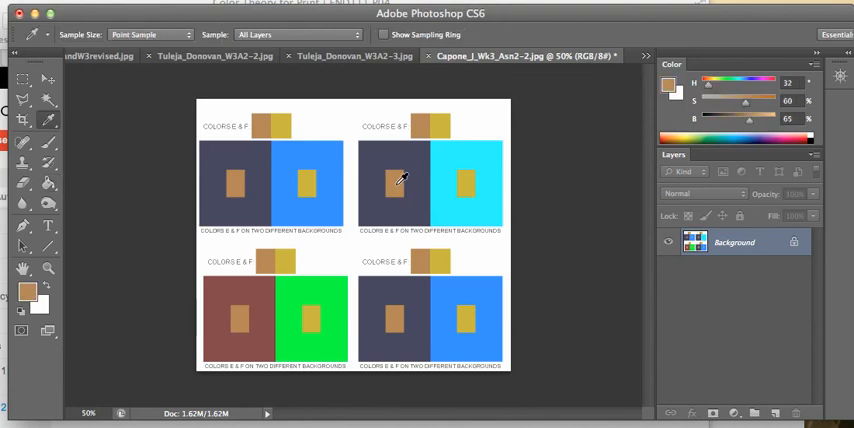
mouse_move(420, 128)
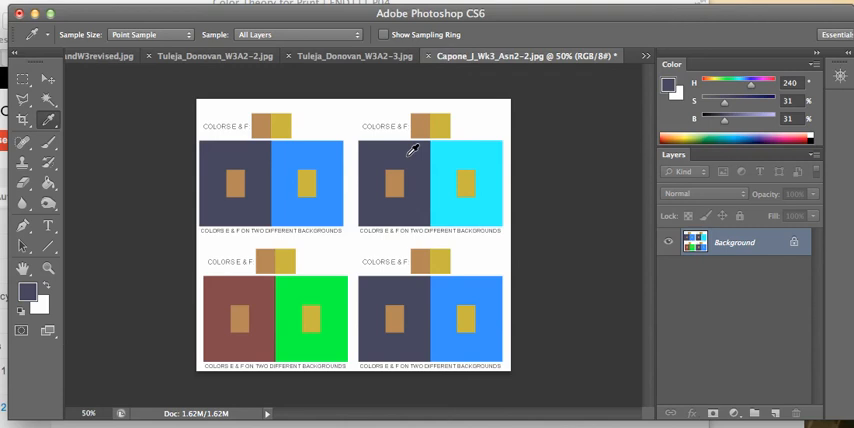
mouse_move(420, 158)
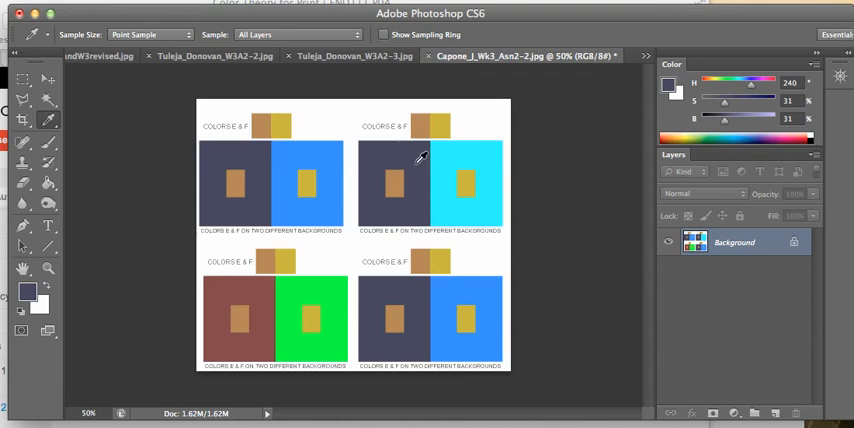
left_click(414, 135)
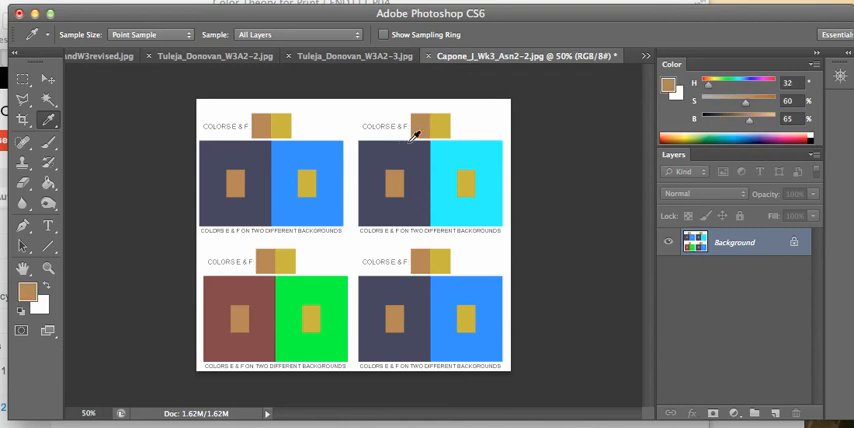
left_click(428, 124)
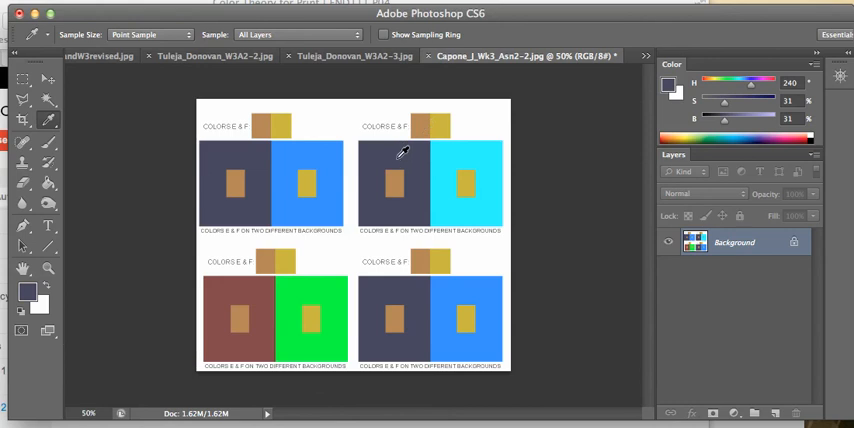
left_click(393, 181)
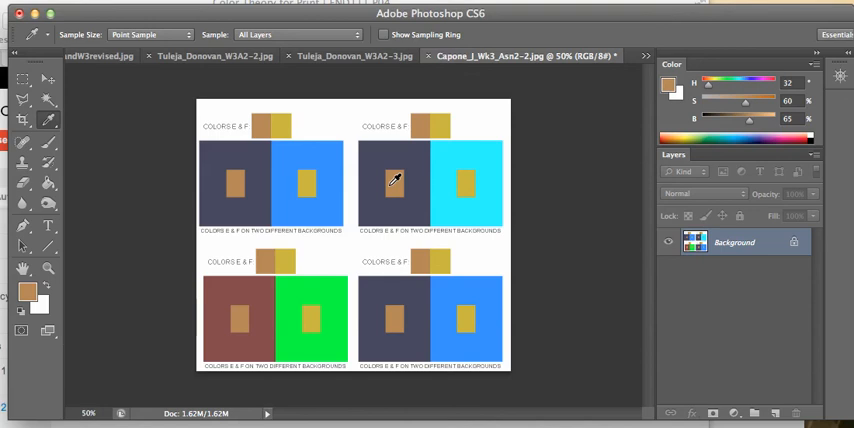
mouse_move(417, 238)
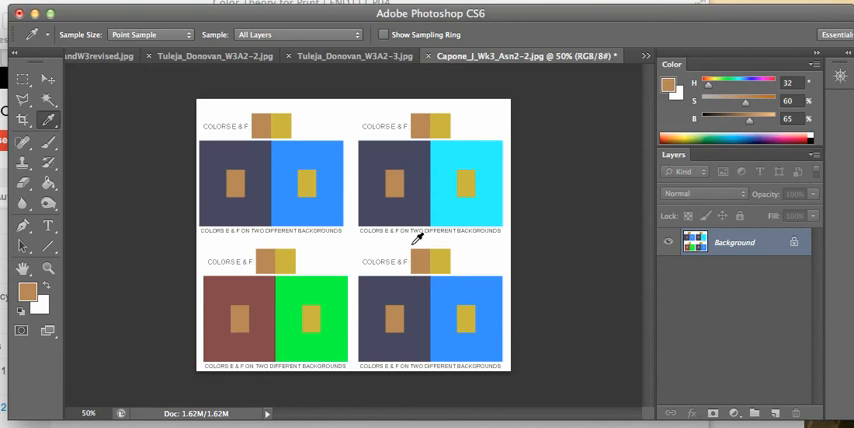
mouse_move(283, 293)
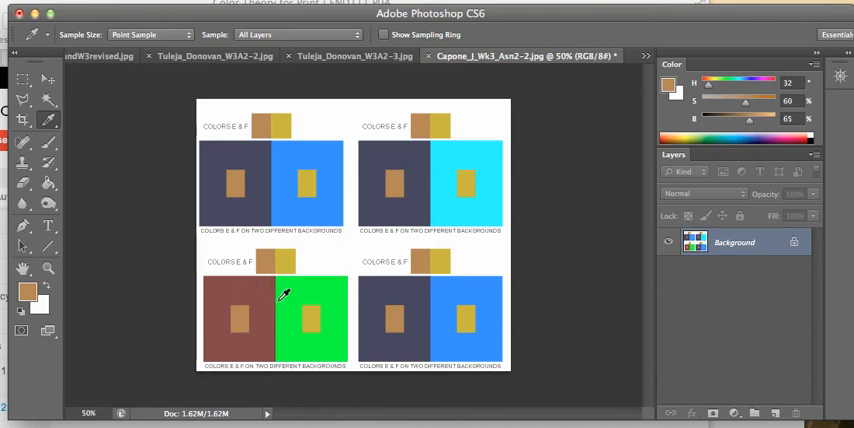
mouse_move(305, 291)
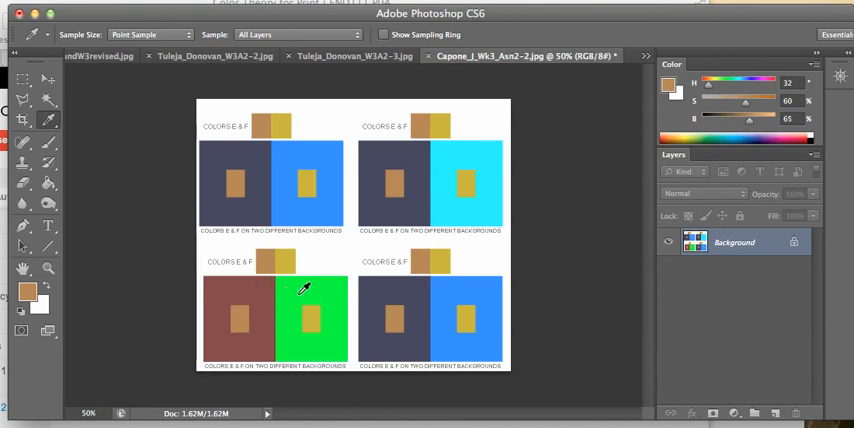
mouse_move(451, 155)
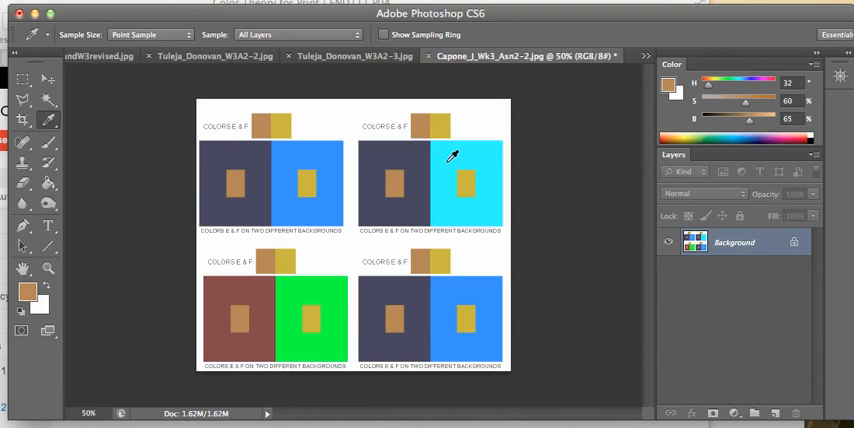
mouse_move(225, 150)
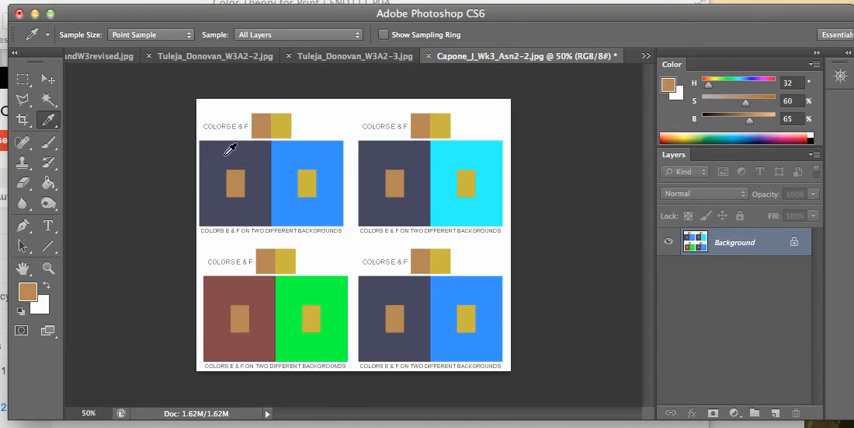
mouse_move(308, 208)
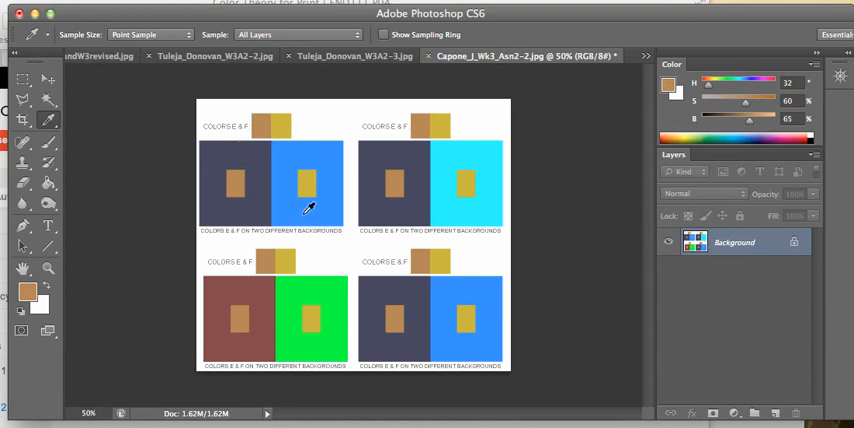
mouse_move(394, 231)
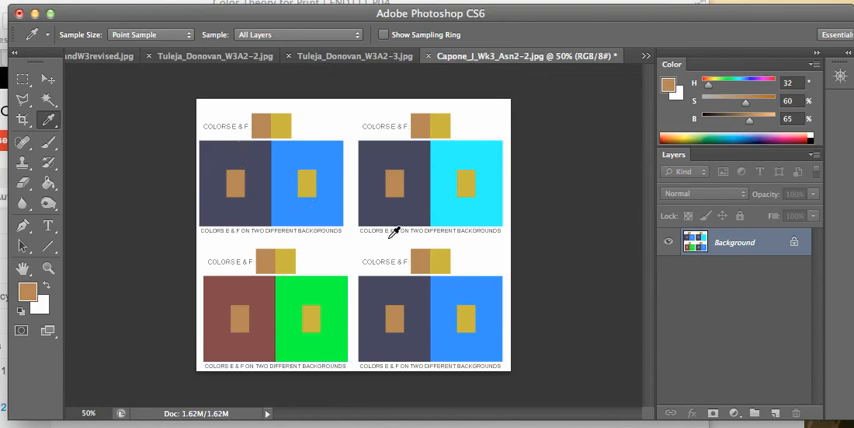
- Eyedropper a background colour from an already recoloured block
left_click(266, 289)
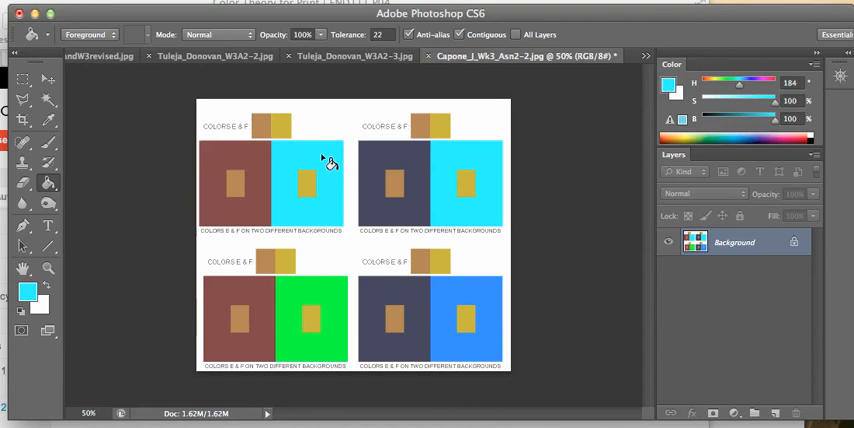
mouse_move(570, 285)
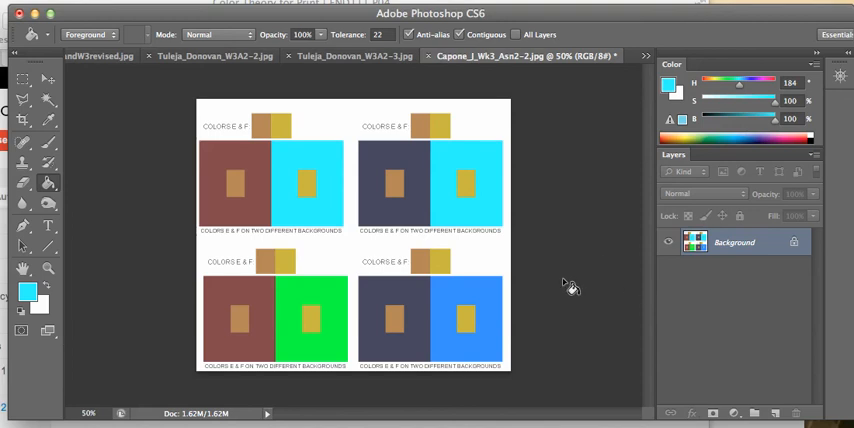